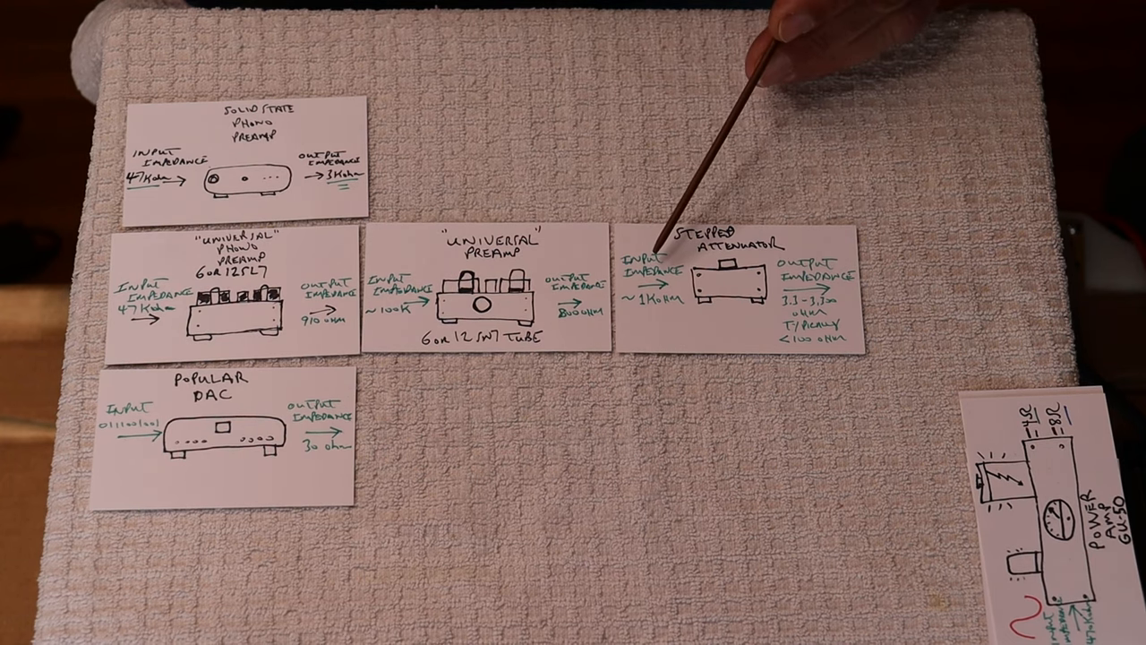
pyautogui.moveTo(666, 268)
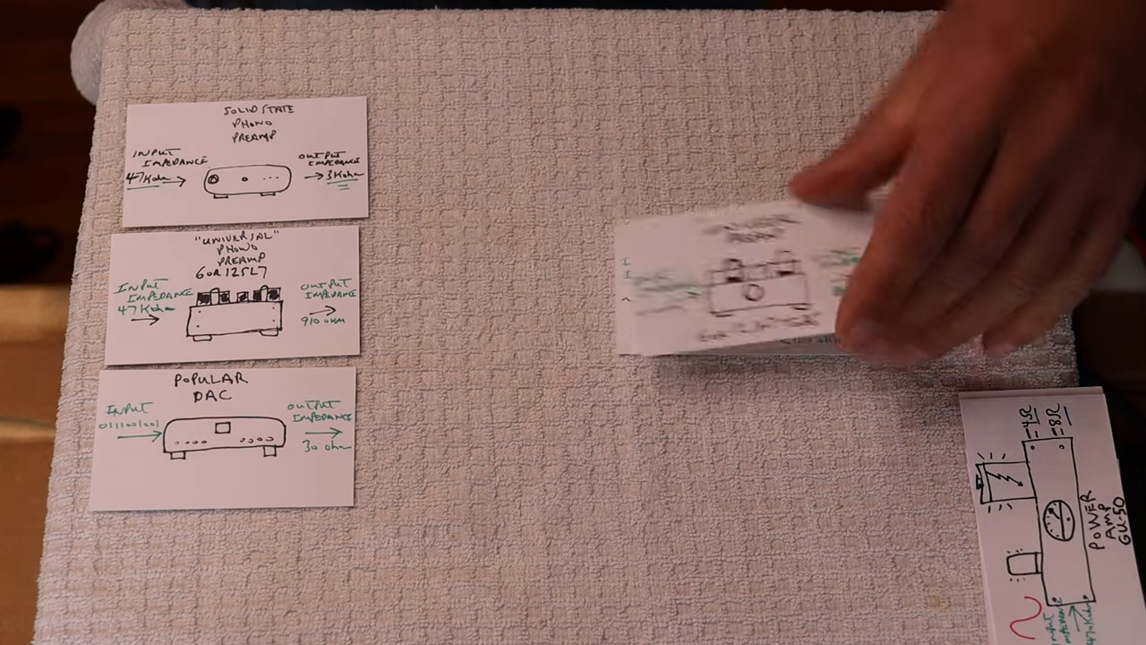
pyautogui.moveTo(743, 286); pyautogui.dragTo(788, 179)
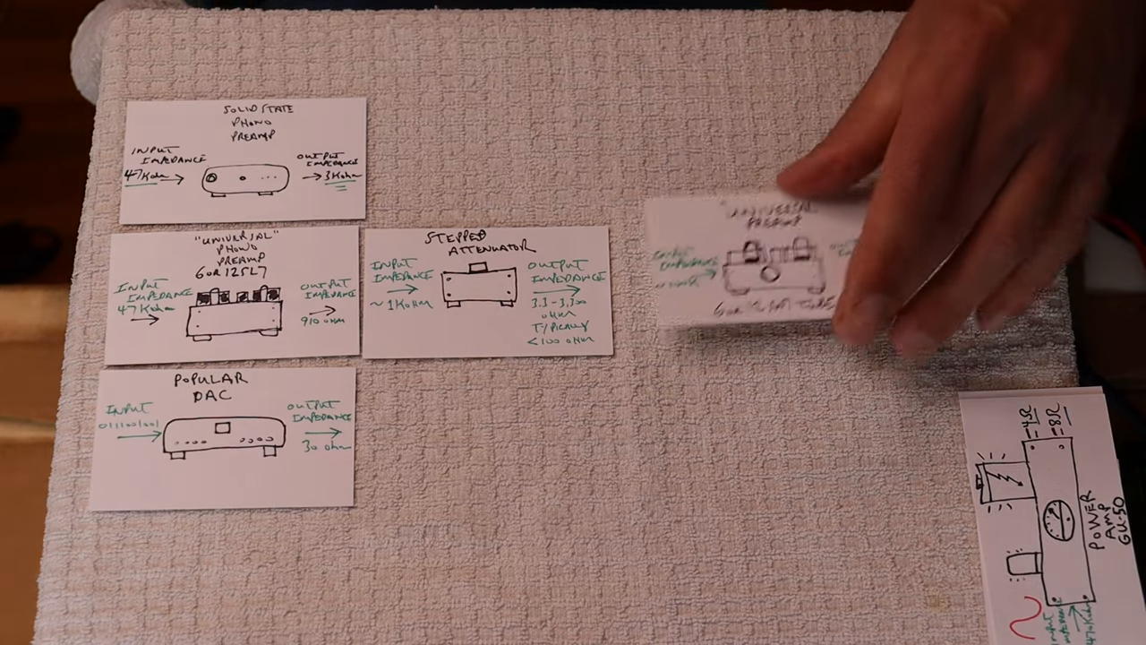
pyautogui.moveTo(770, 259); pyautogui.dragTo(725, 296)
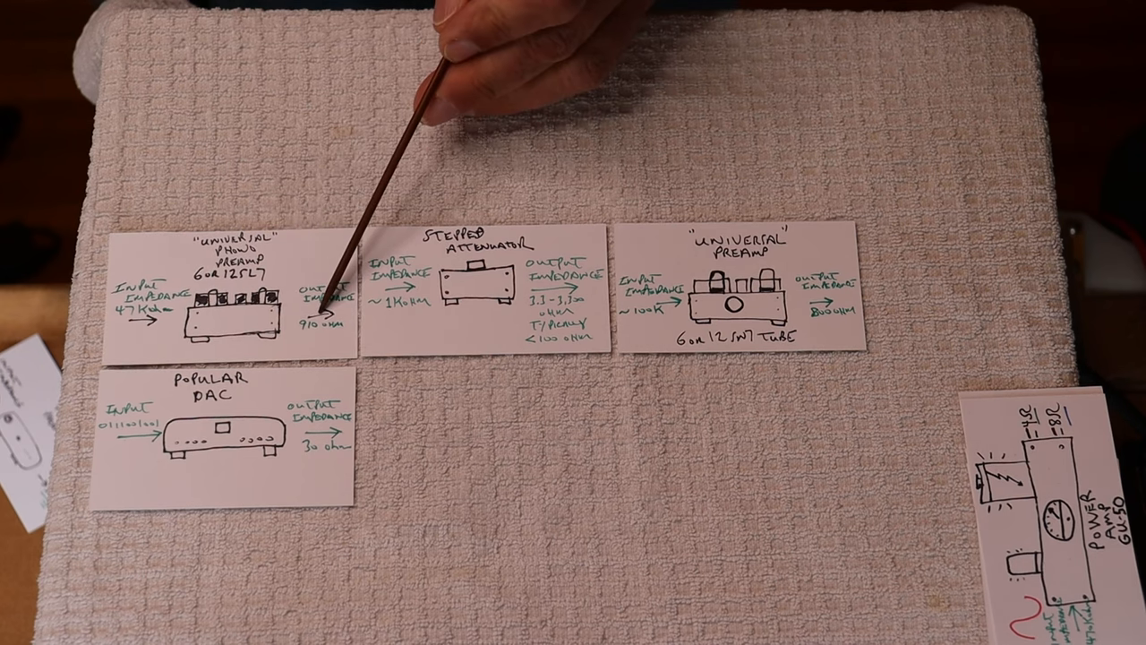
pyautogui.moveTo(421, 287)
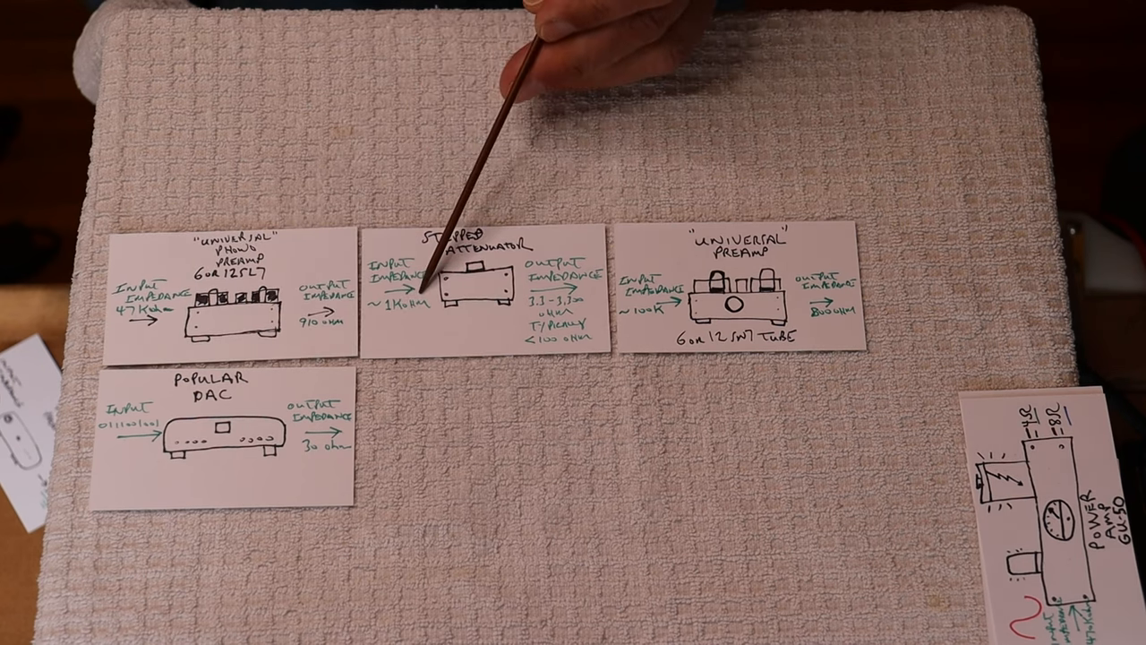